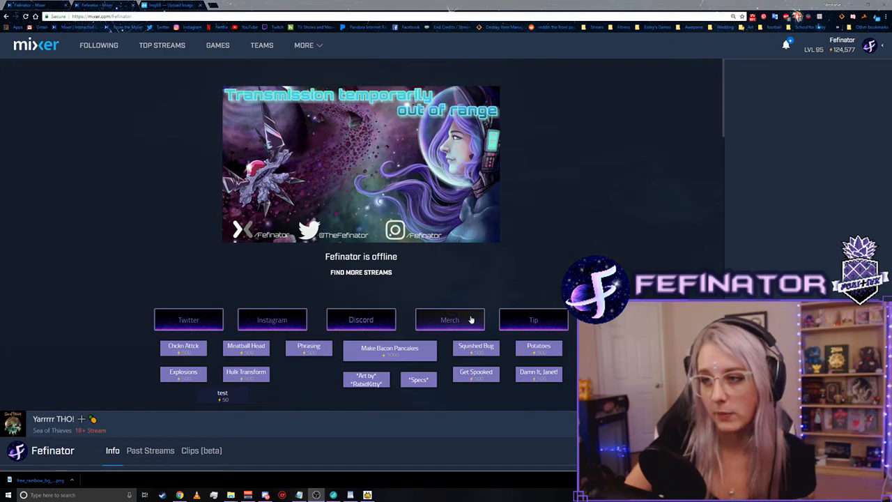
pyautogui.moveTo(272, 319)
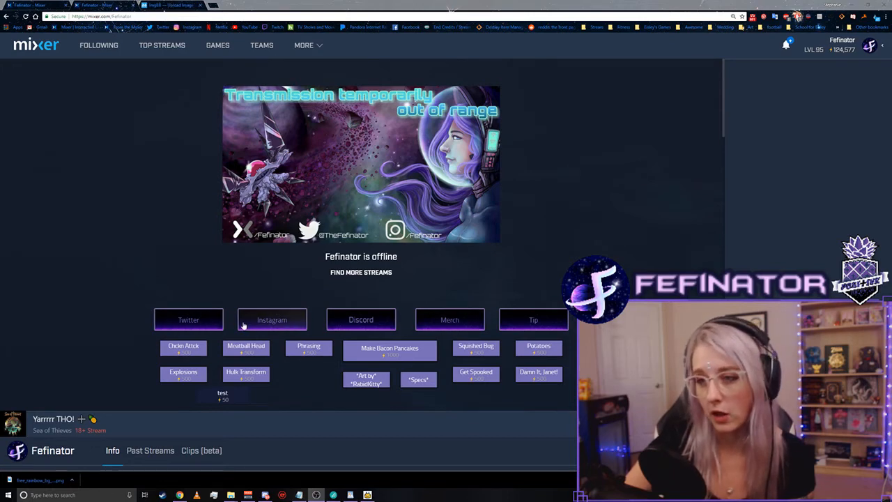
# Trigger the channel's Twitter button, then toggle the account menu closed and open again.
pyautogui.click(188, 319)
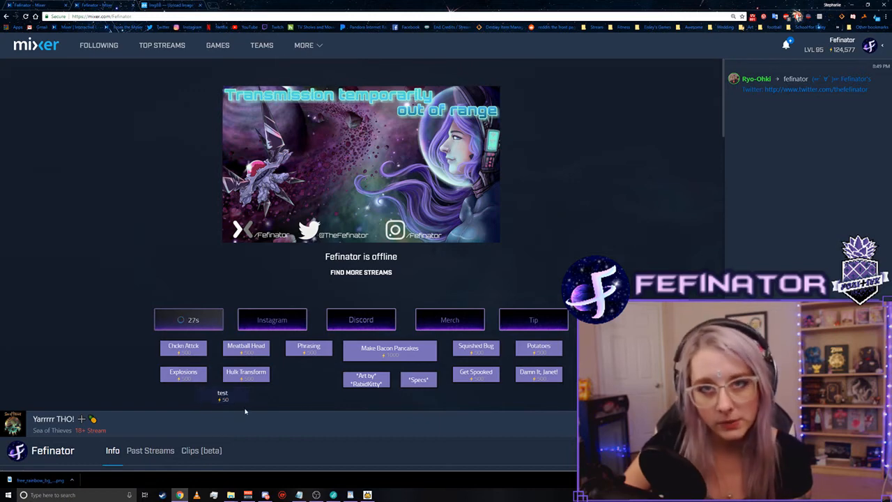
pyautogui.click(869, 45)
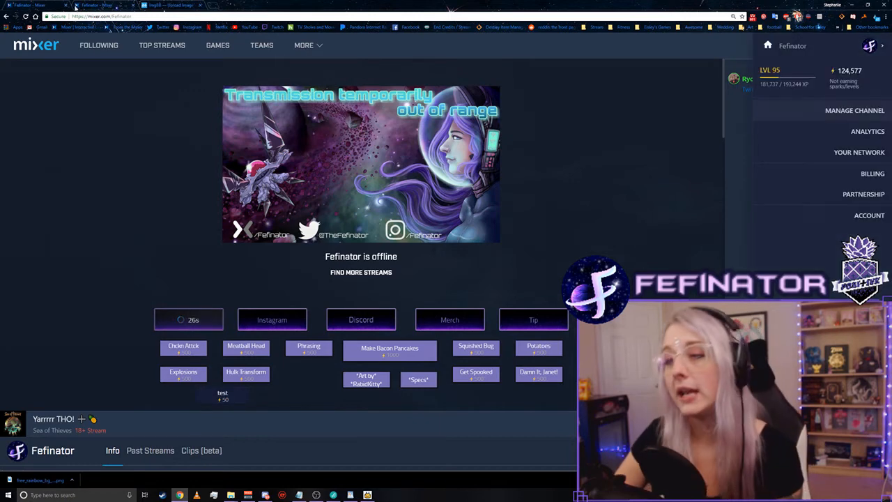
pyautogui.click(882, 45)
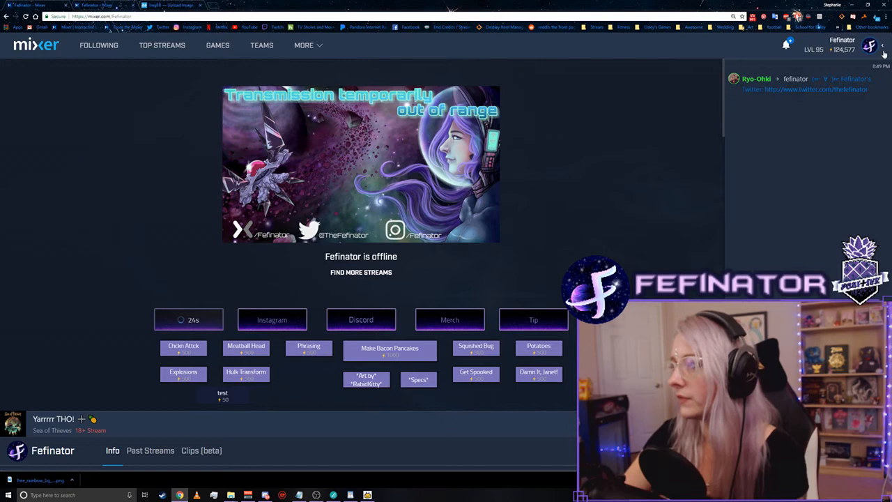
pyautogui.click(869, 46)
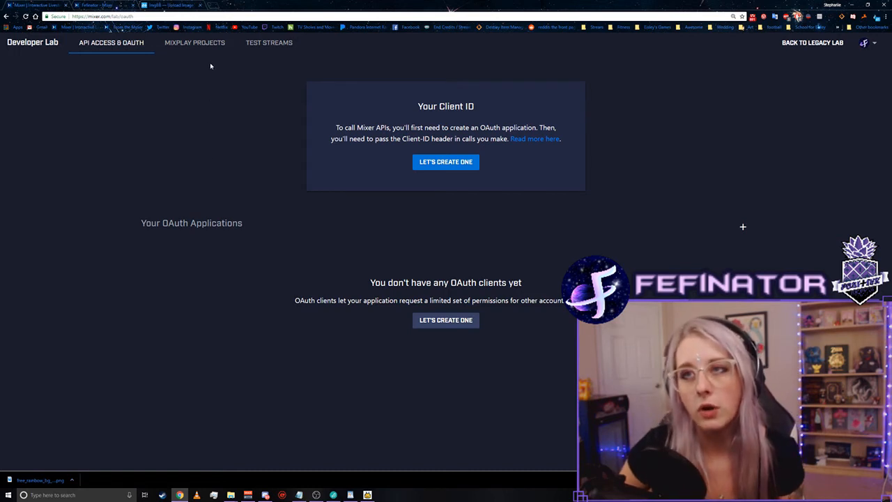
# Go to MixPlay Projects to reach the Button Layout 1 project.
pyautogui.click(195, 43)
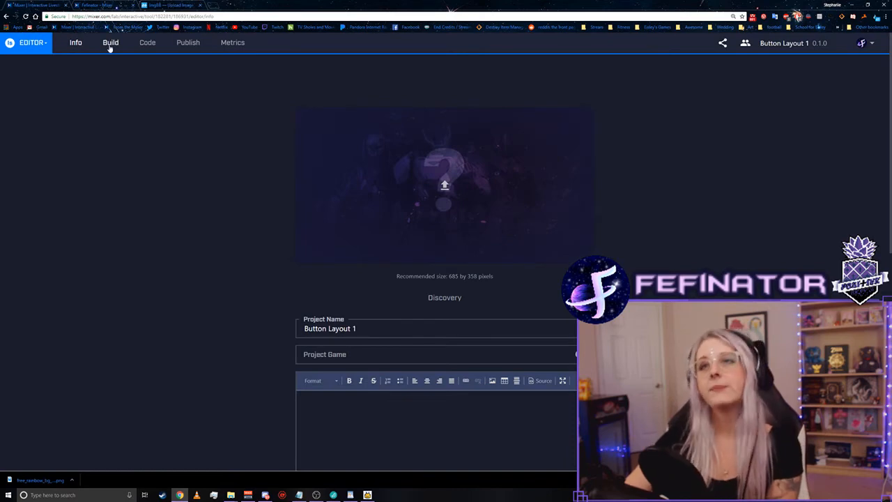
# In Build, select the test control and set its text colour to #8500ff.
pyautogui.click(110, 42)
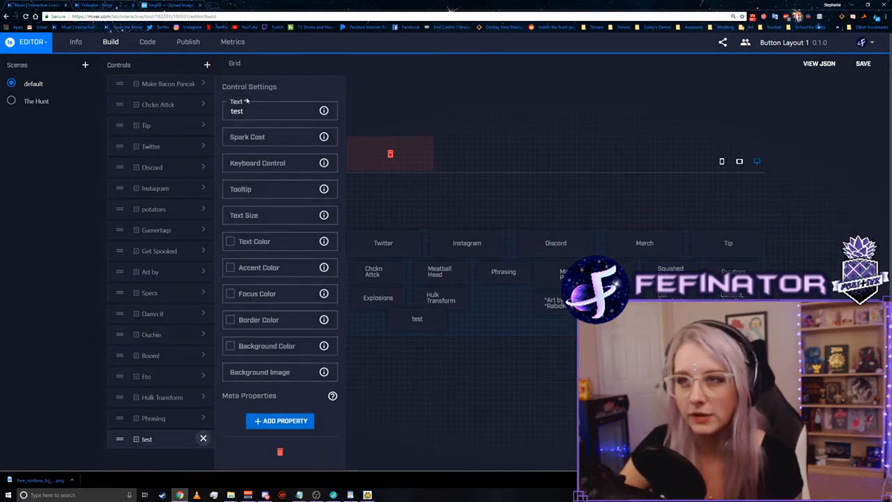
pyautogui.click(275, 111)
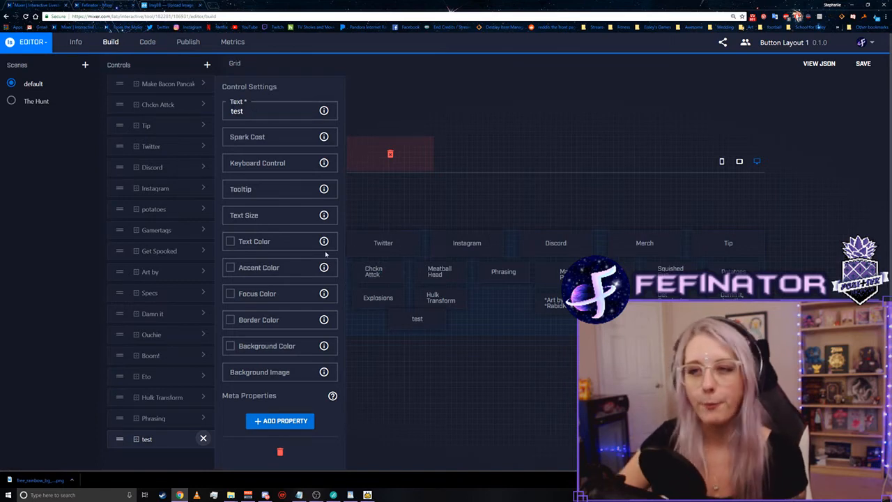
pyautogui.moveTo(324, 214)
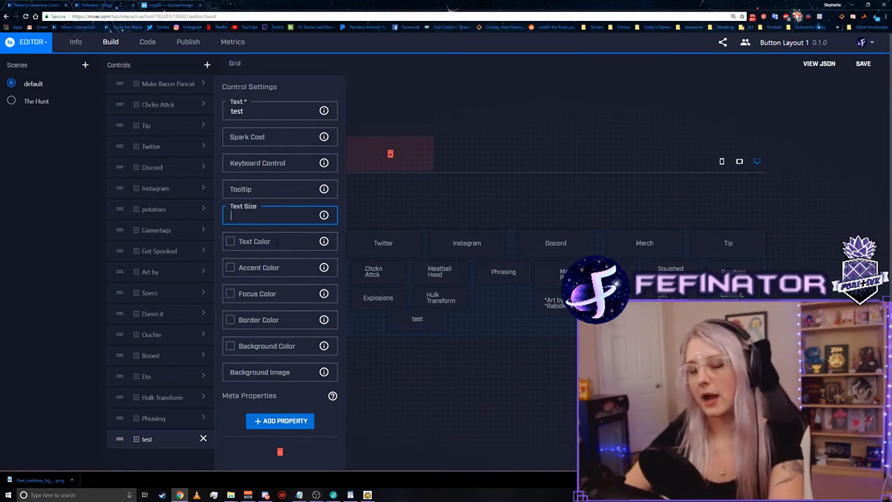
pyautogui.click(230, 241)
pyautogui.write('#8500ff')
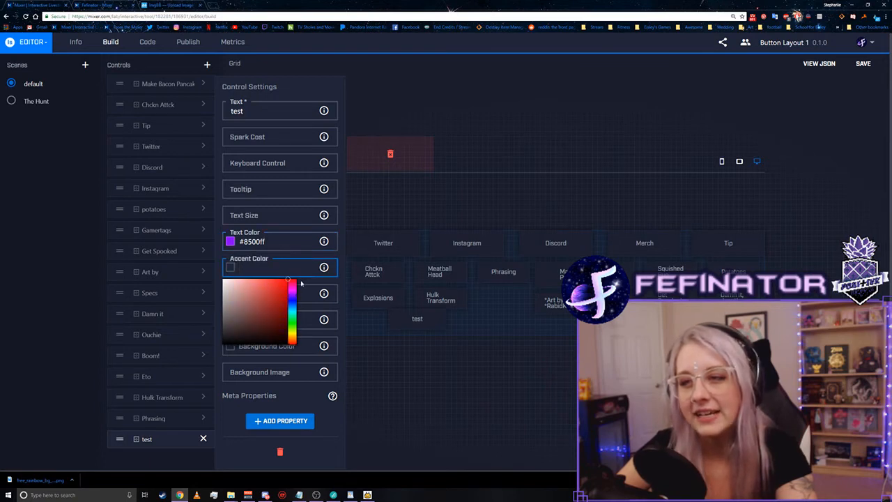
pyautogui.moveTo(323, 268)
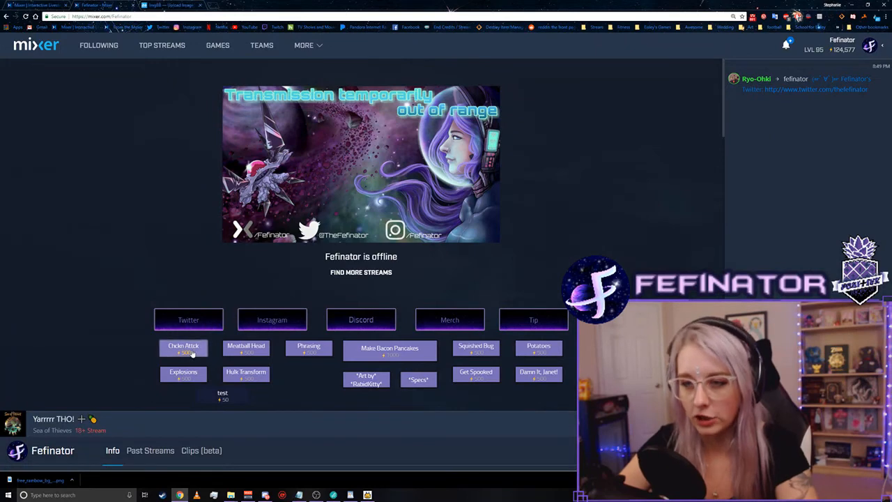
# Trigger the Chckn Attck button, putting several channel buttons on cooldown.
pyautogui.click(183, 348)
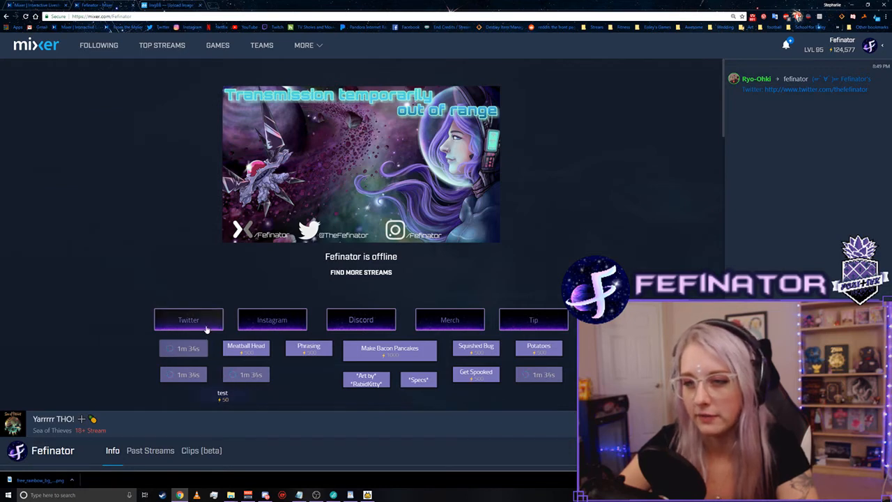
pyautogui.click(188, 319)
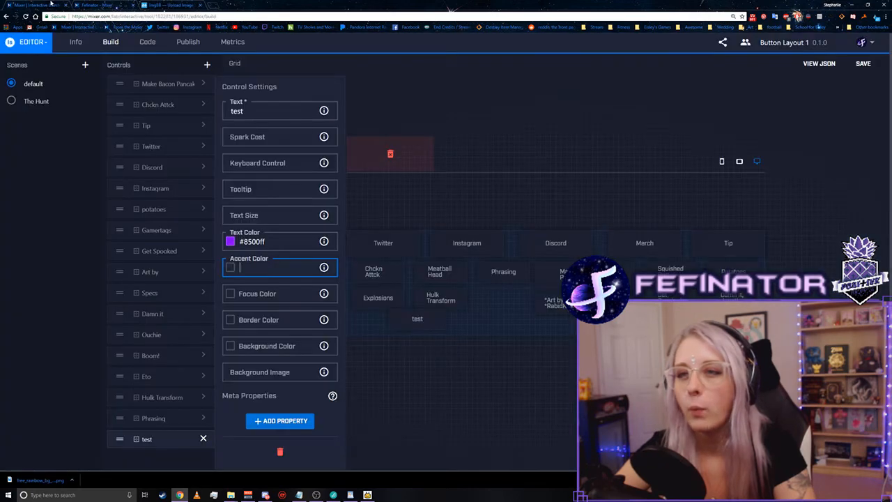
pyautogui.moveTo(323, 268)
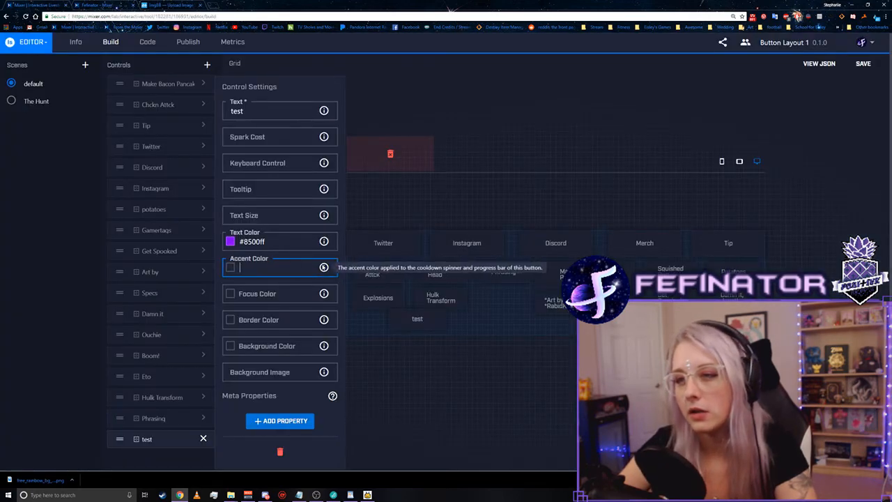
# Set the test control's accent to #ff00e0, focus to #00ff1f and border to #00f5ff.
pyautogui.click(230, 267)
pyautogui.write('#ff00e0')
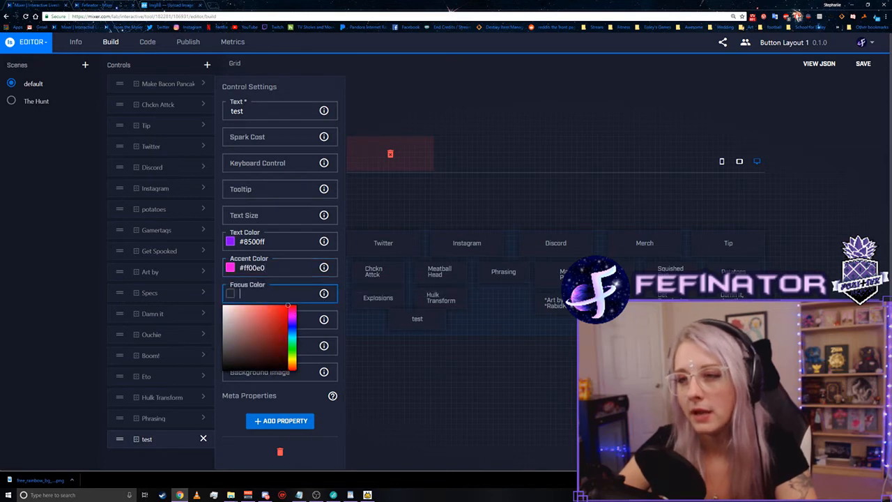
pyautogui.moveTo(323, 294)
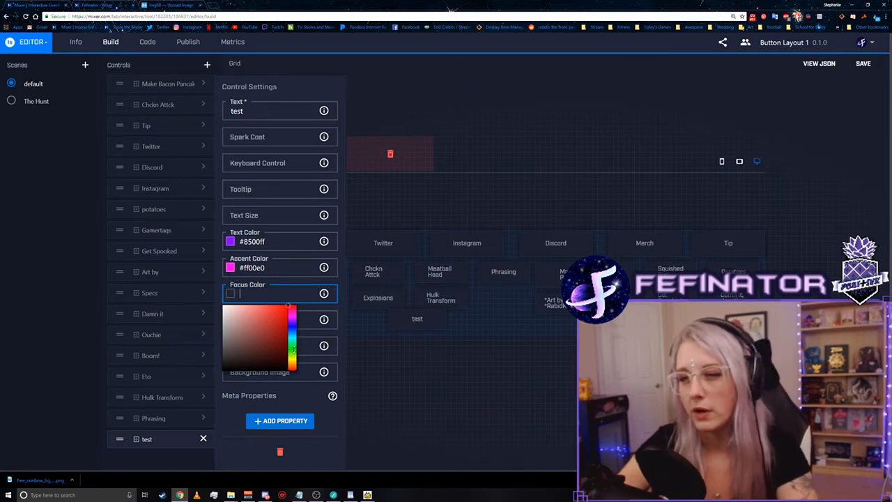
pyautogui.click(265, 321)
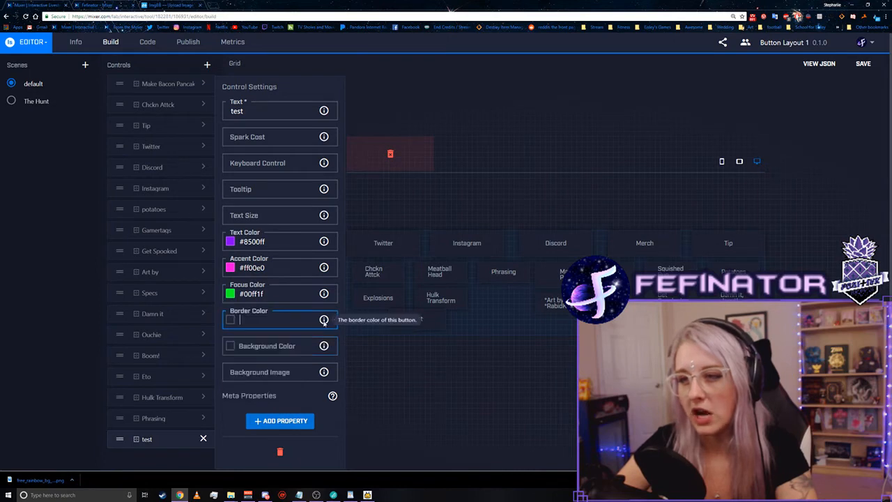
pyautogui.click(230, 320)
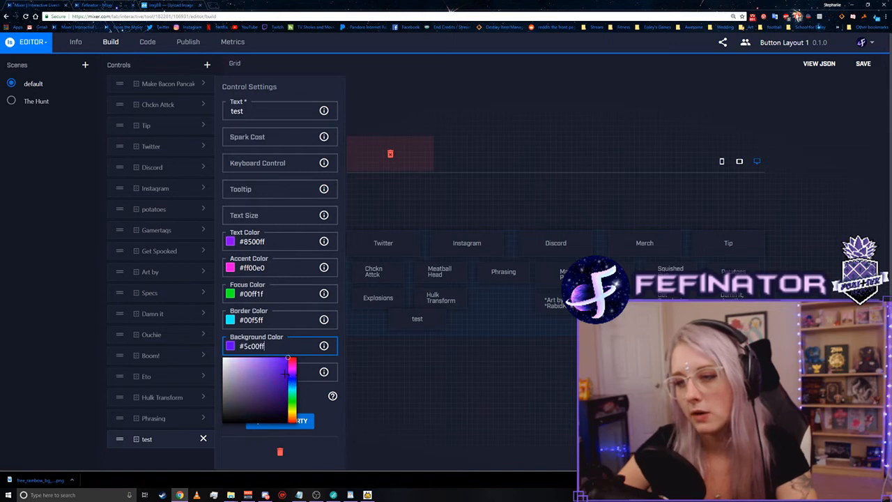
# Give the test control a lavender #a88bdb background and save the colours.
pyautogui.click(243, 383)
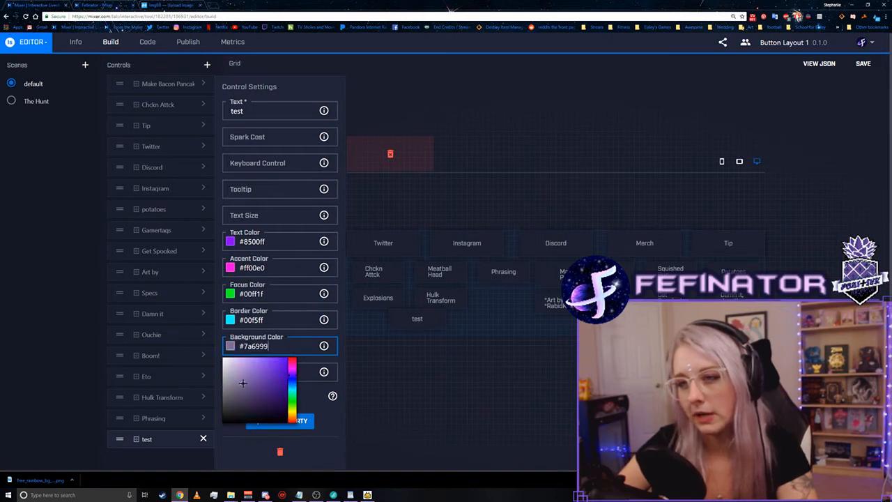
pyautogui.click(246, 366)
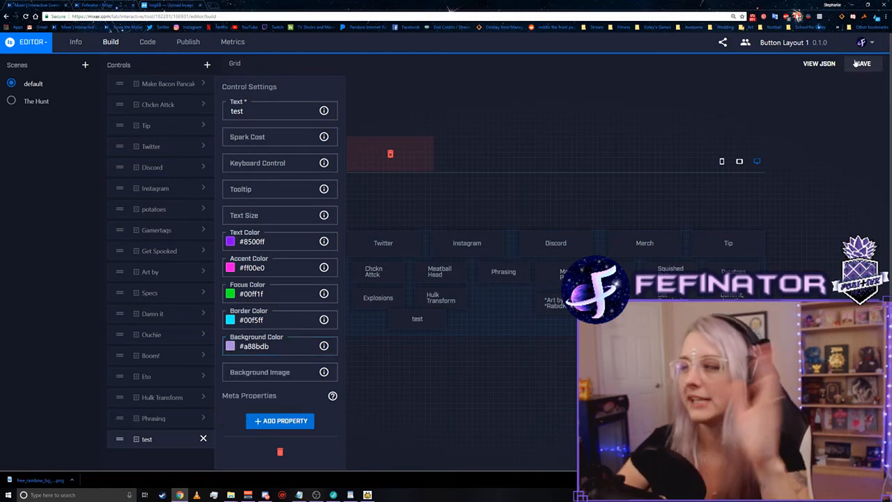
pyautogui.click(863, 63)
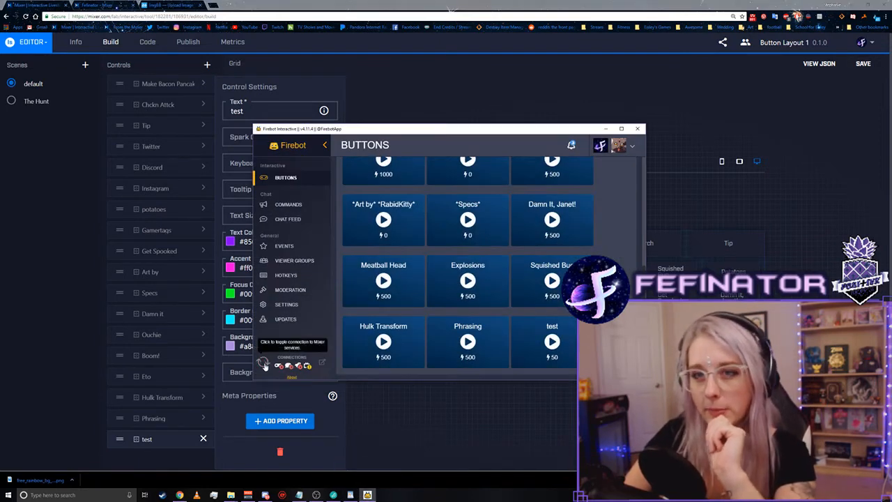
# Toggle Firebot's Mixer connection to reload the restyled test button.
pyautogui.click(94, 6)
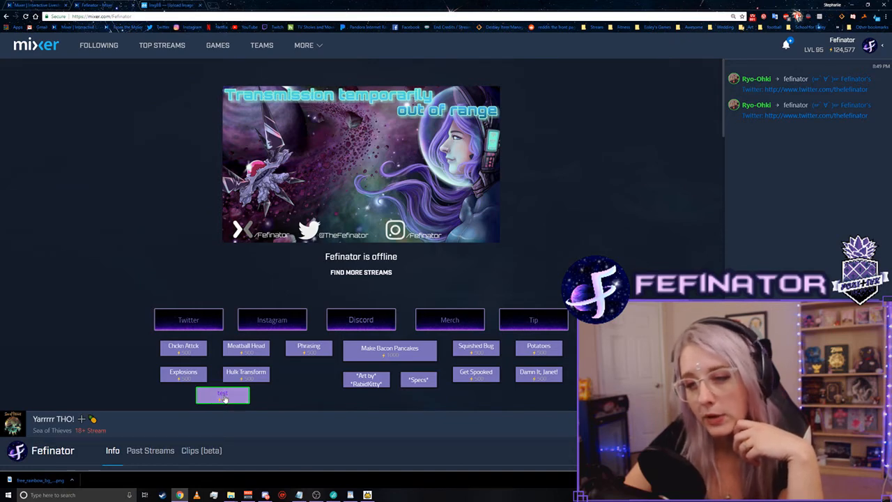
# Press the lavender test button on the channel to check its green focus outline.
pyautogui.click(222, 394)
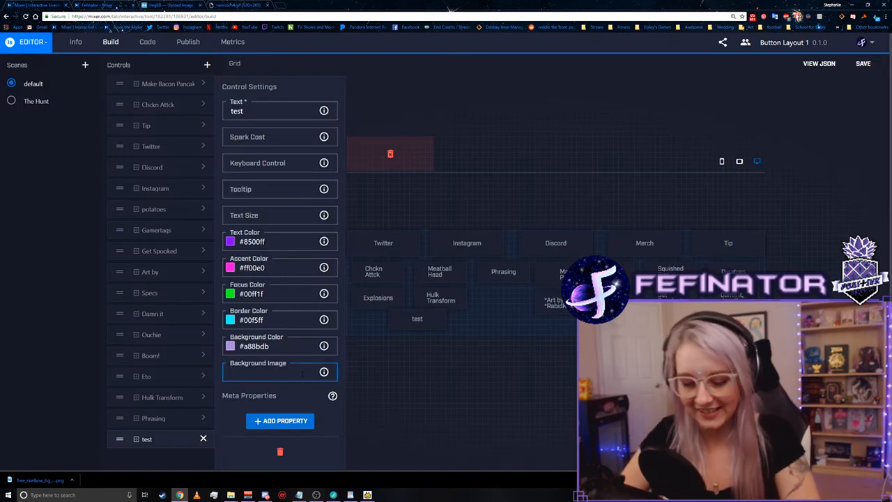
# Set the test control's background image to the rainicorn4.gif link.
pyautogui.write('.co/dFpfcJ/rainicorn4.gif')
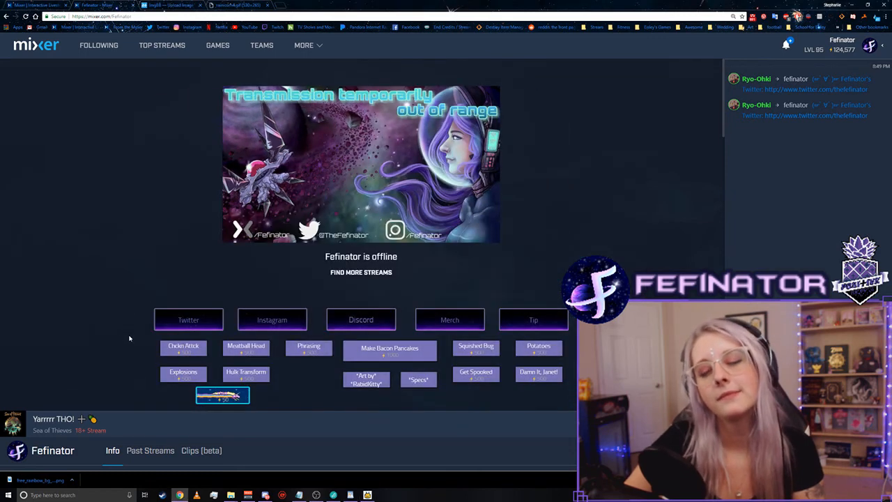
pyautogui.moveTo(121, 335)
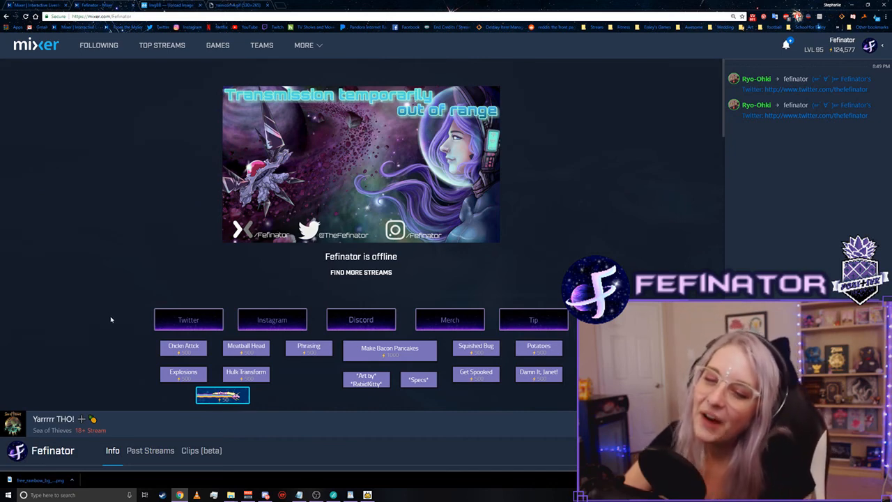
pyautogui.moveTo(109, 318)
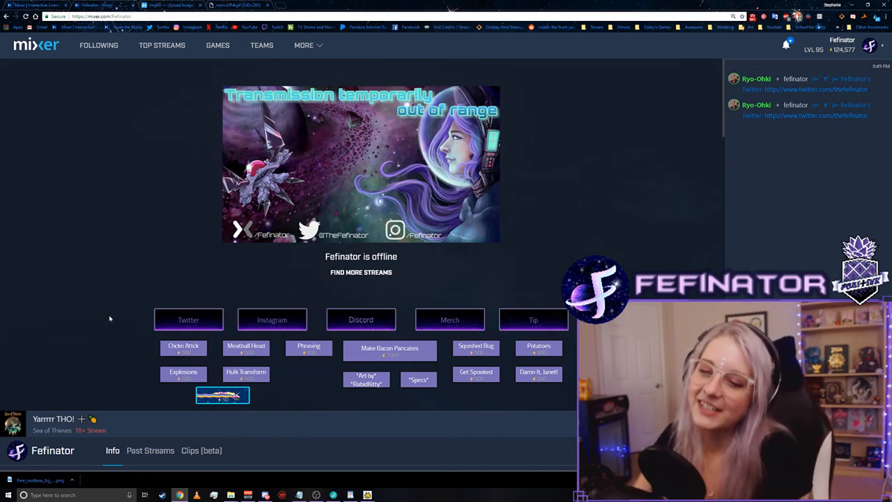